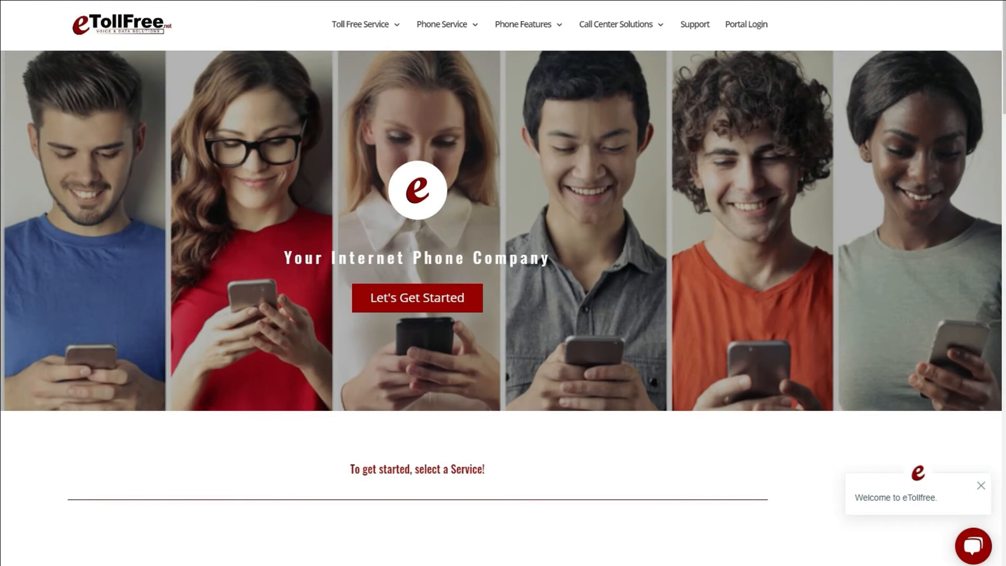
mouse_move(973, 547)
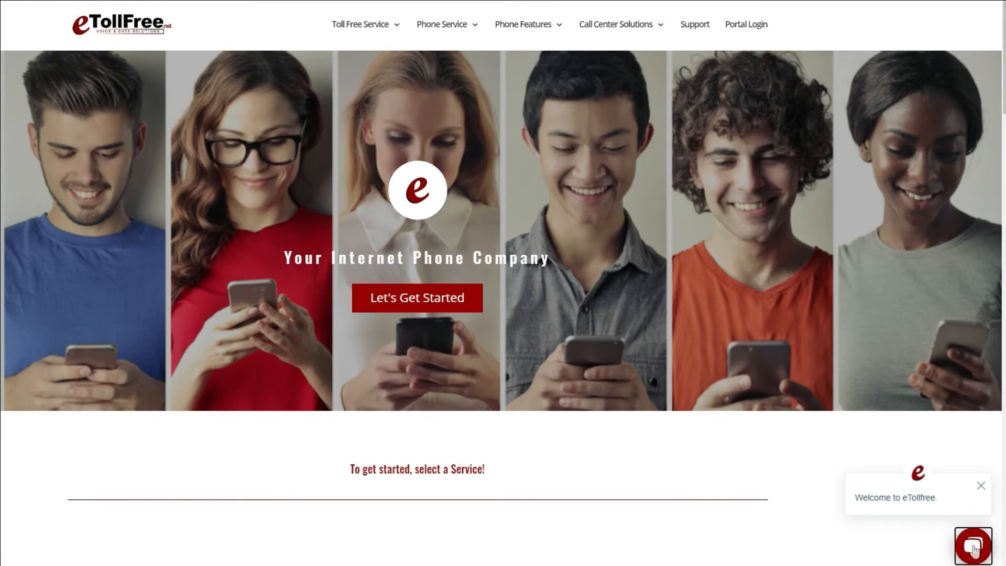
- Open the eTollFree Chat Support window from the red chat bubble launcher
click(974, 546)
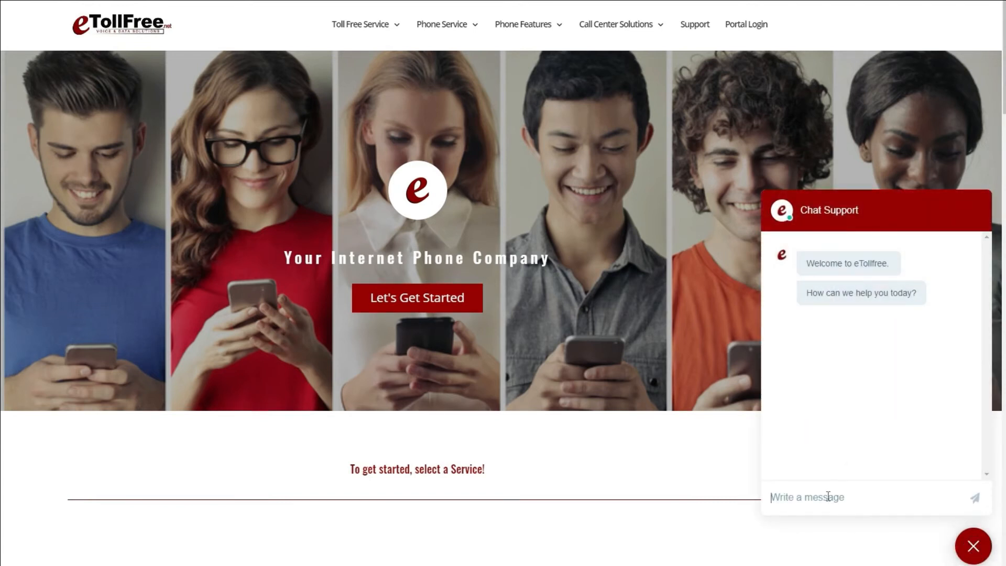
- Send the message 'Hi! I need help' to chat support
text(Hi! I need help)
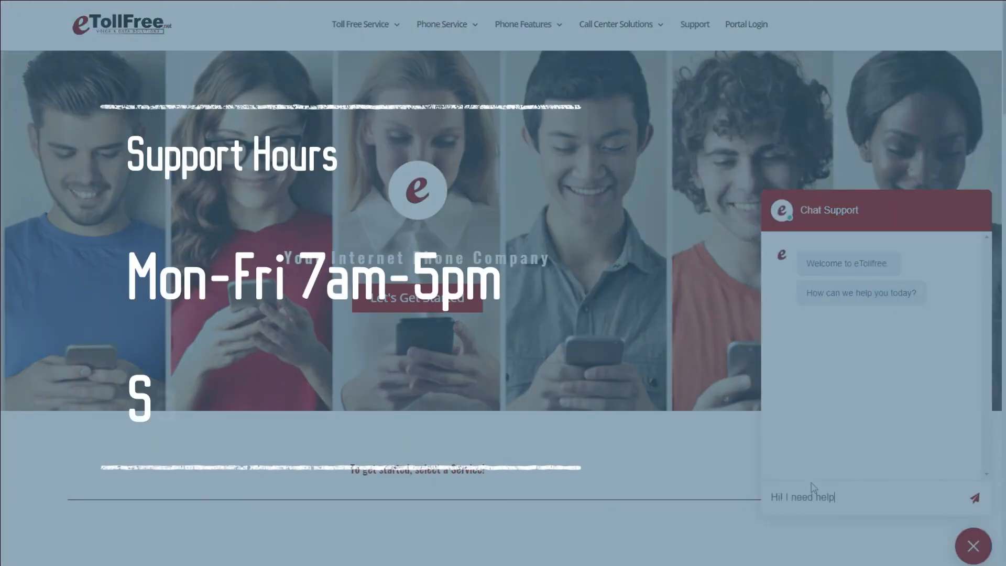
click(974, 497)
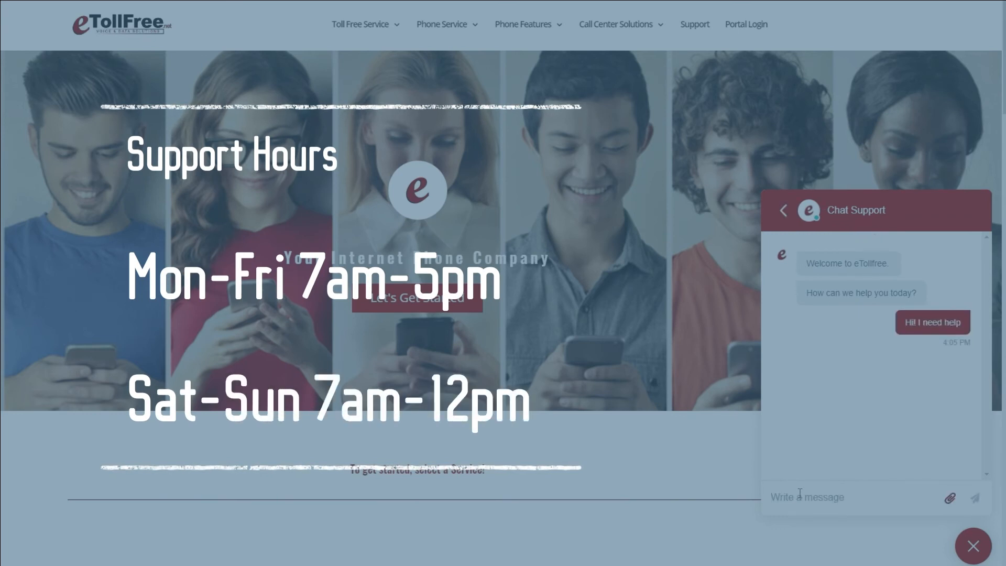